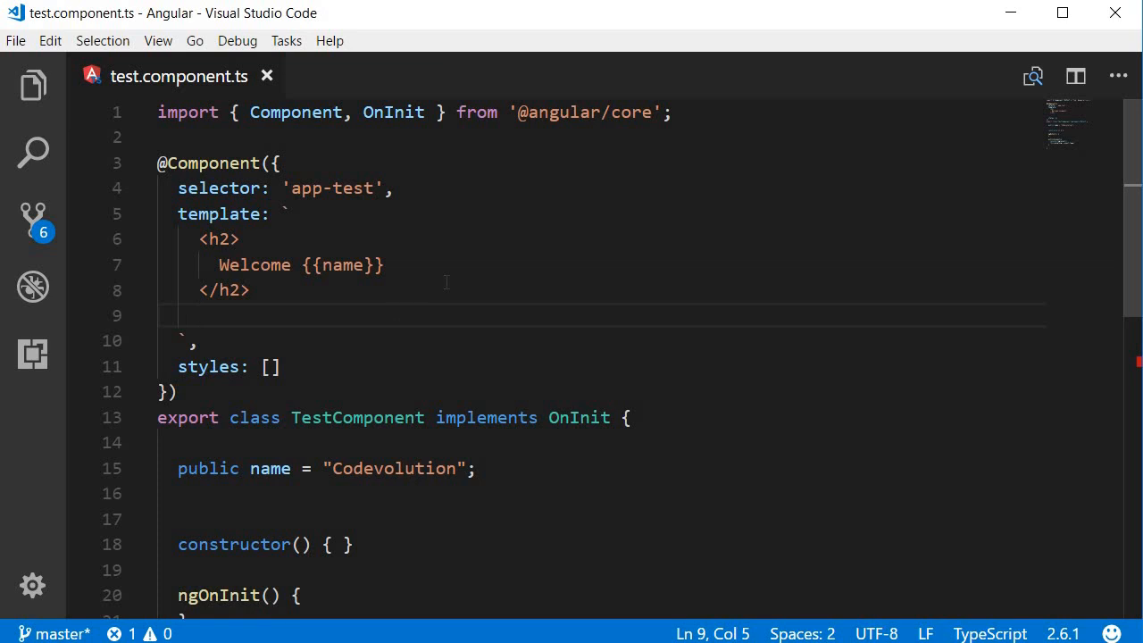
# Add a text input and a <button>Log</button> on the next line of the template
pyautogui.write('<input type="text">')
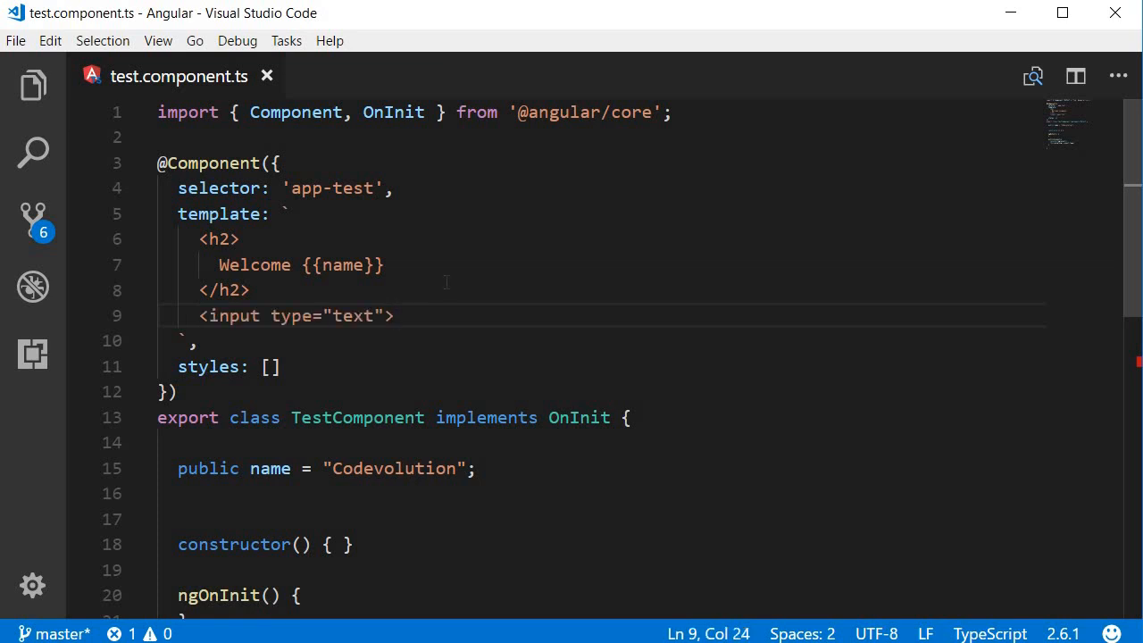
pyautogui.press('Enter')
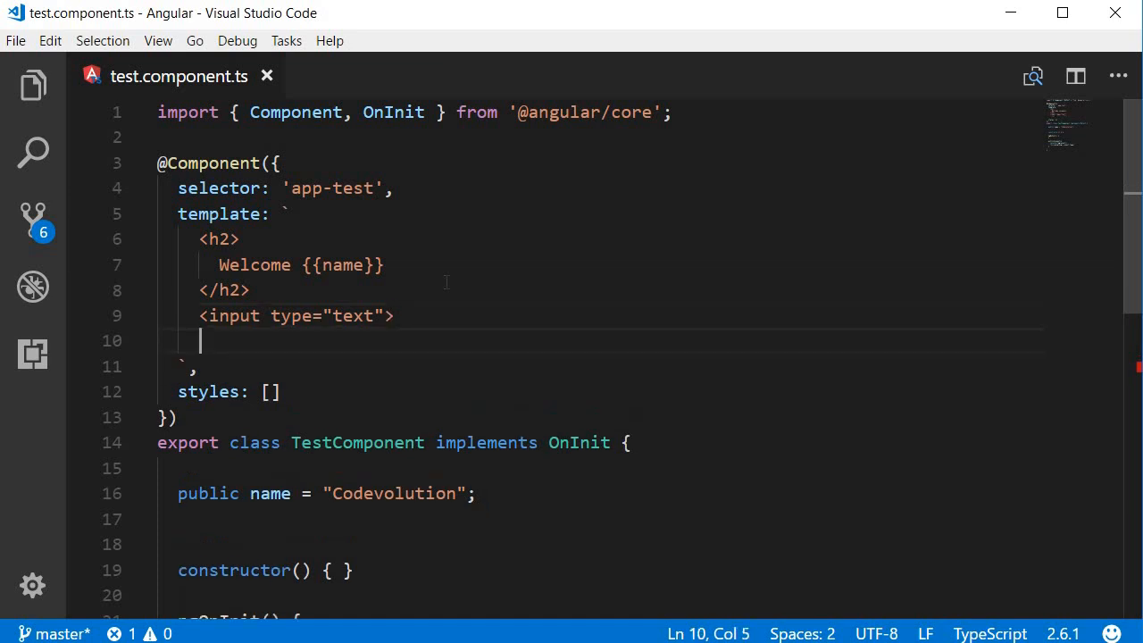
pyautogui.write('<button>Log</button>')
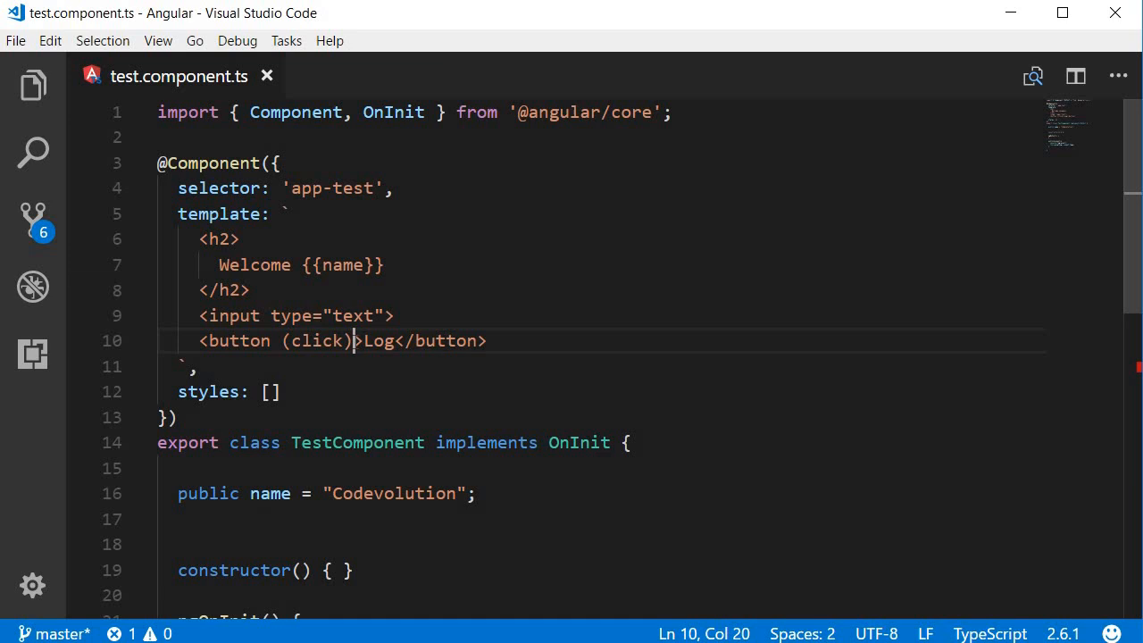
# Bind the Log button's click to logMessage(), then place the caret in the input tag
pyautogui.write('="logMessage()"')
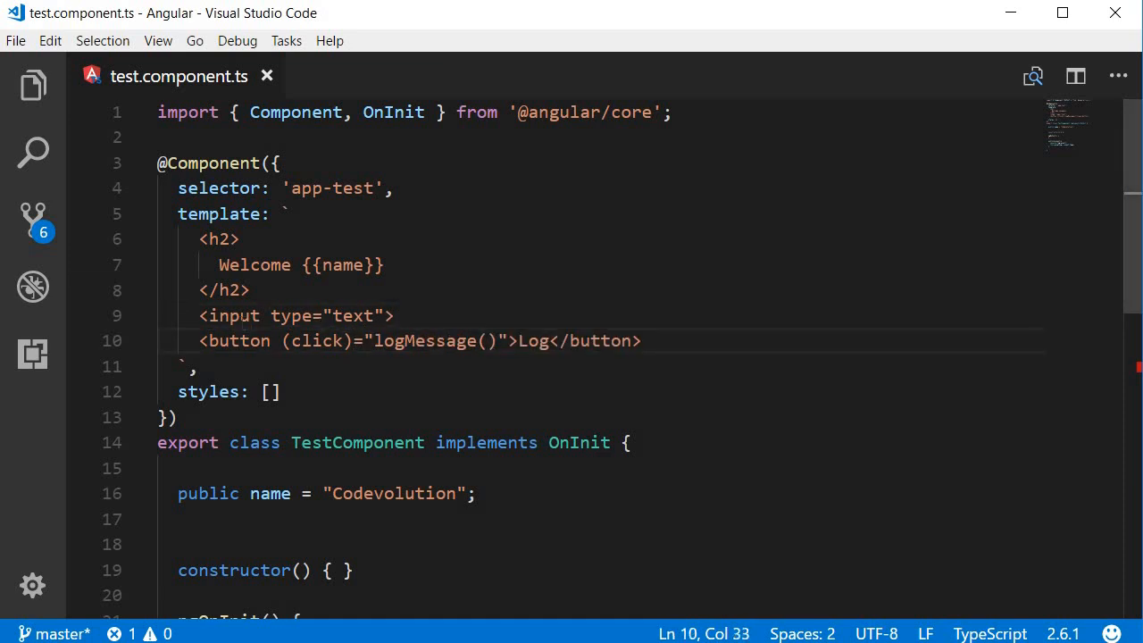
pyautogui.doubleClick(233, 316)
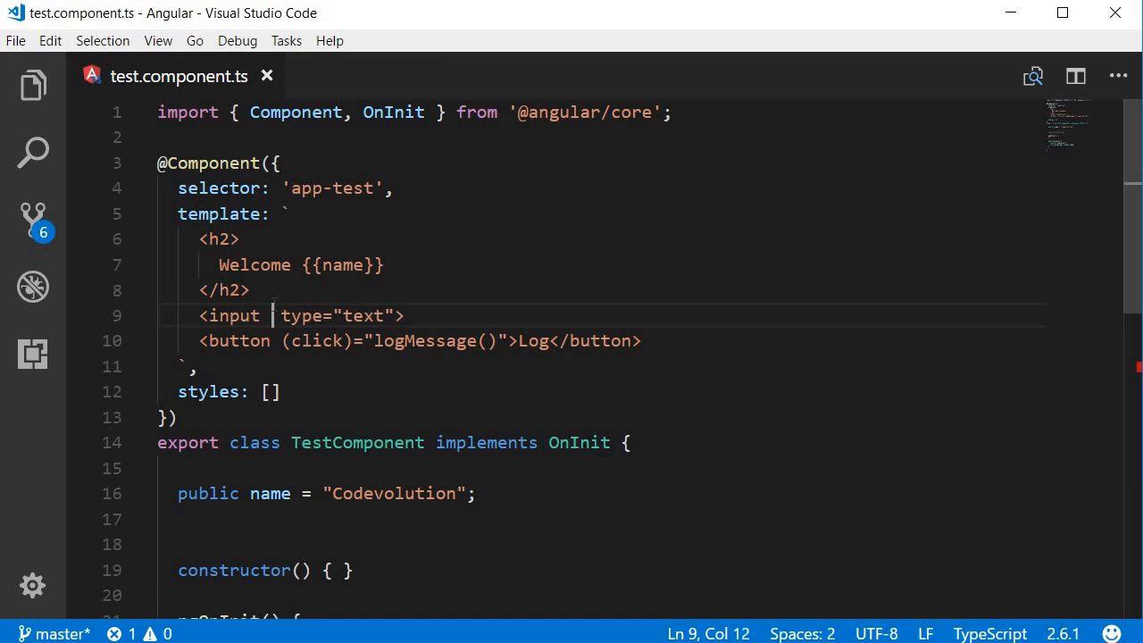
# Add #myInput to the input, pass myInput.value to logMessage, and start logMessage() in the class
pyautogui.write('#')
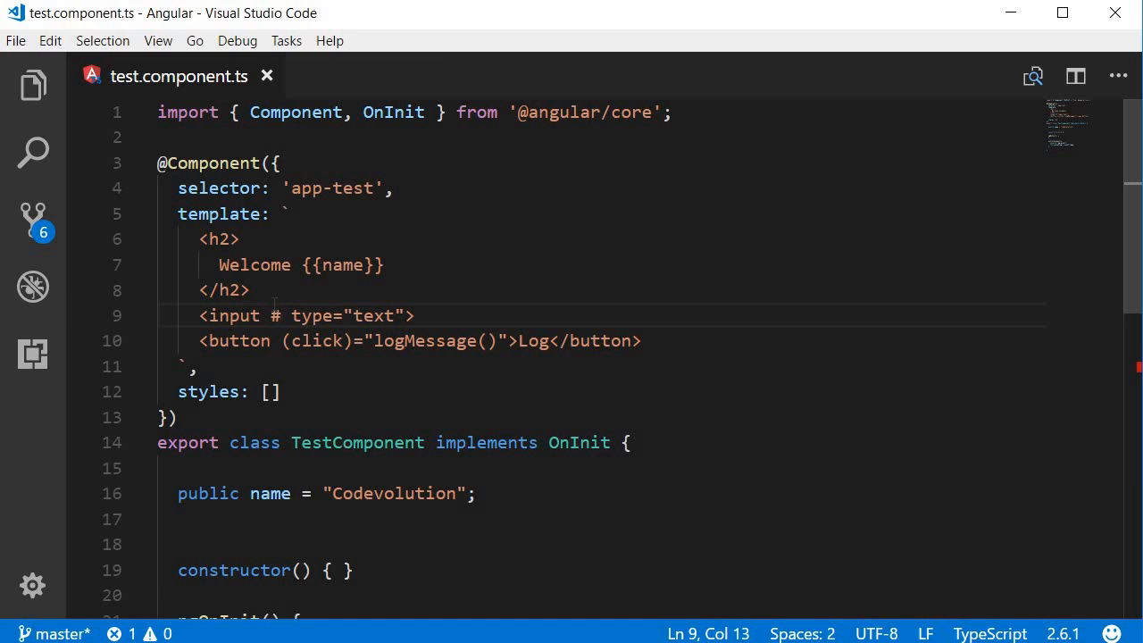
pyautogui.write('myInput')
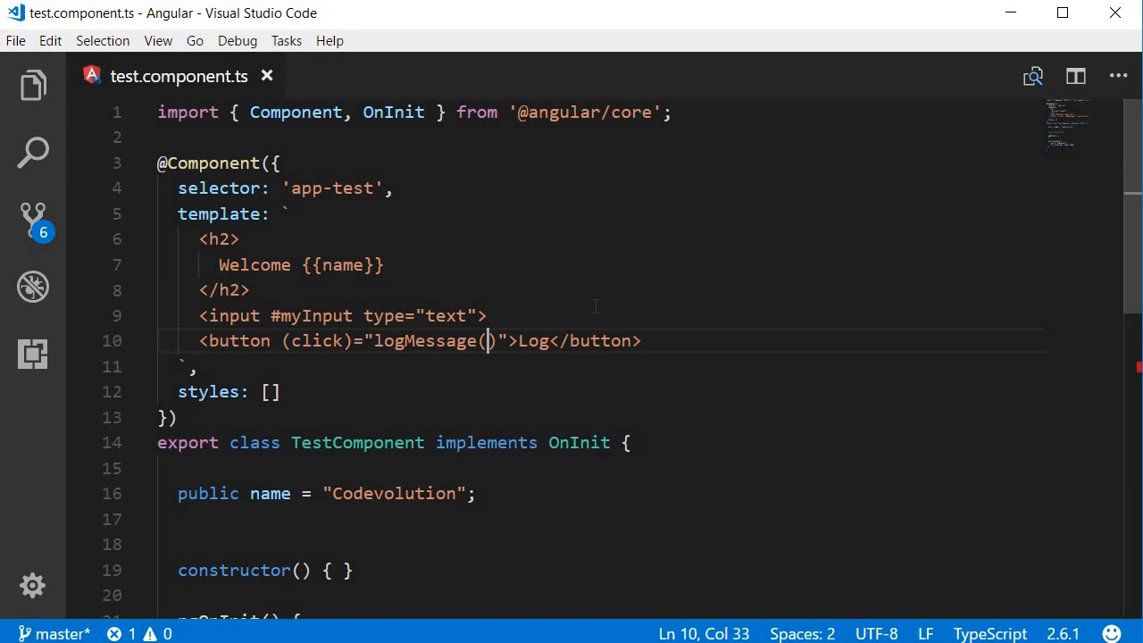
pyautogui.write('myInput.value')
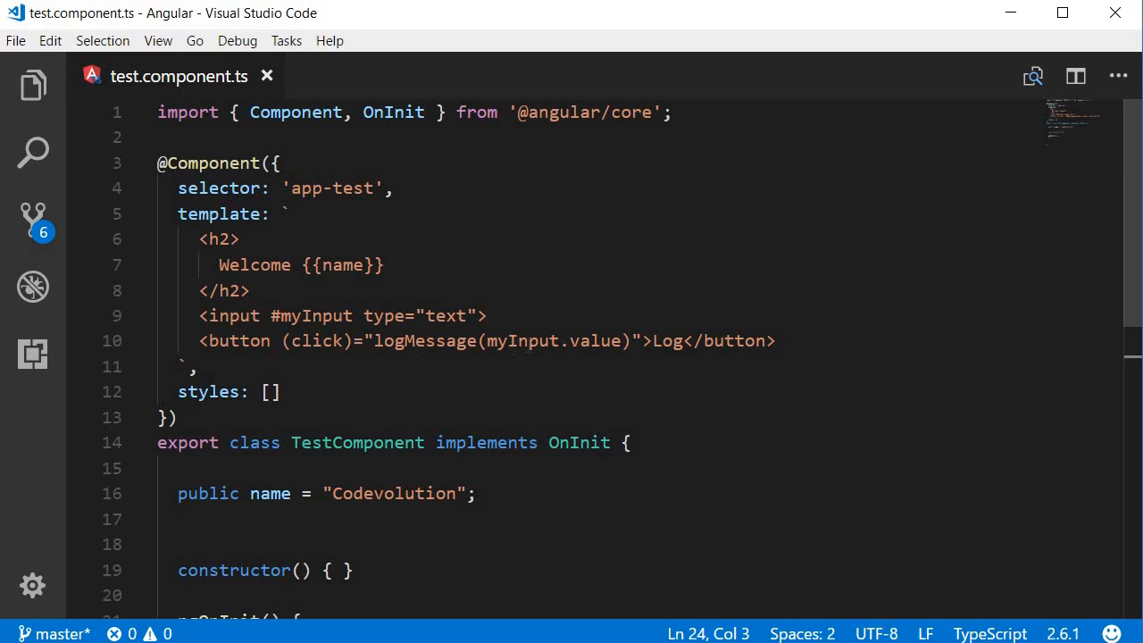
pyautogui.write('logMessage()')
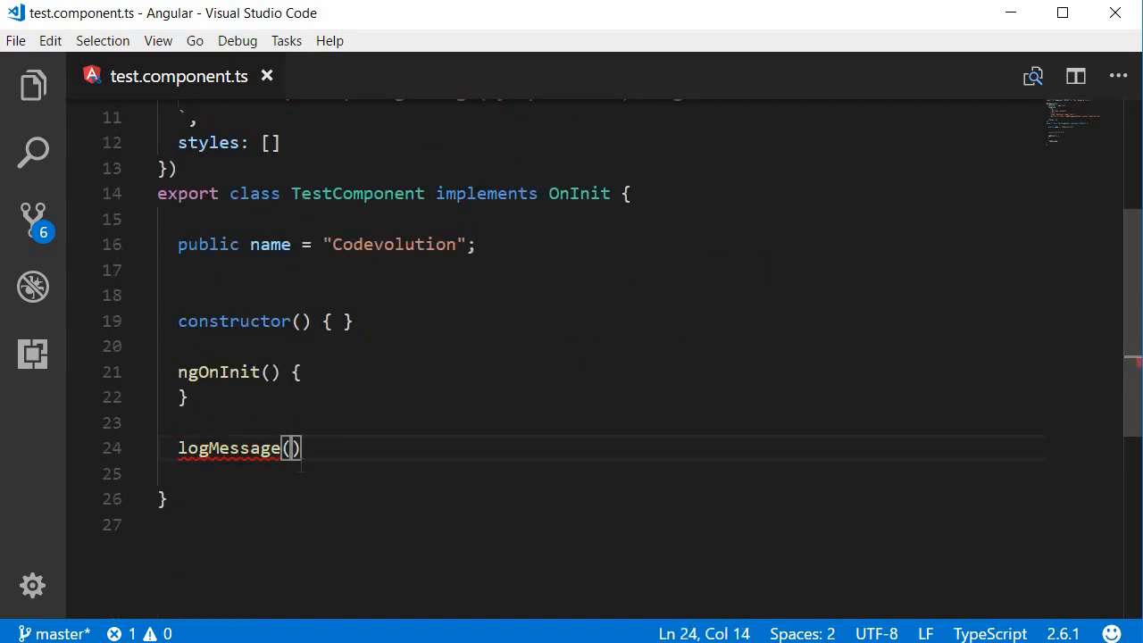
# Give logMessage a value parameter and a console.log(value); body
pyautogui.write('{')
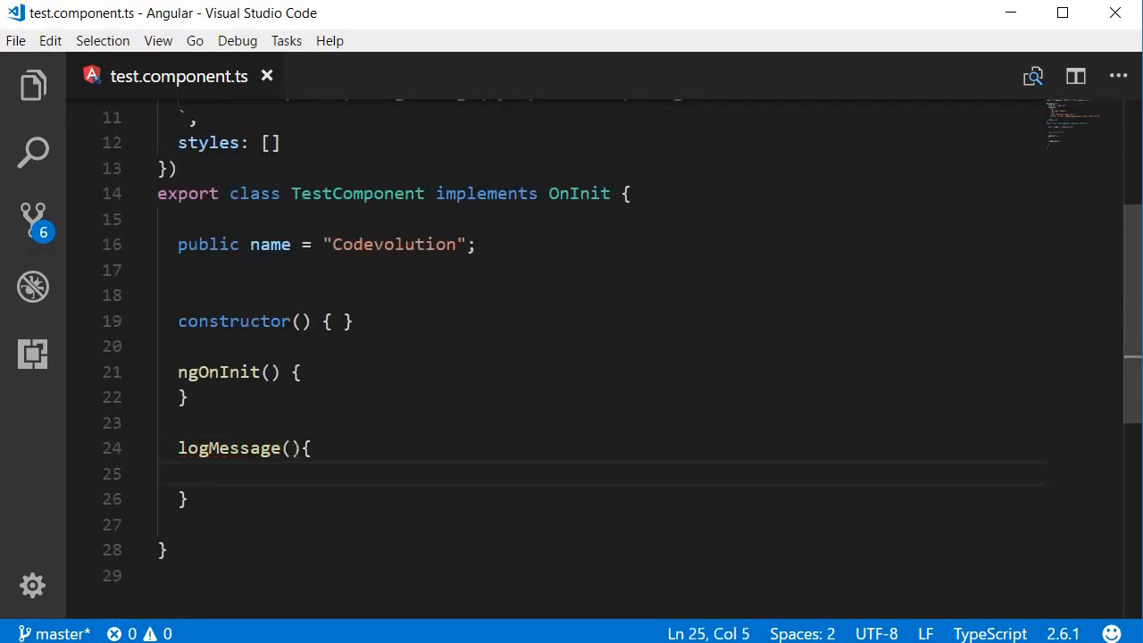
pyautogui.write('value')
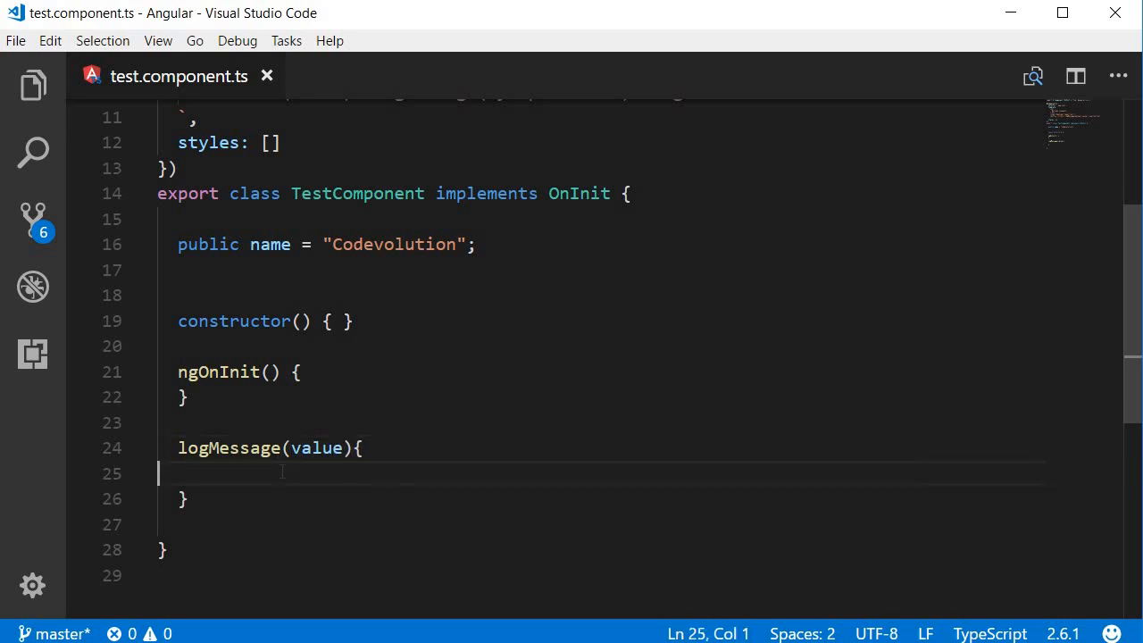
pyautogui.write('console.log(value);')
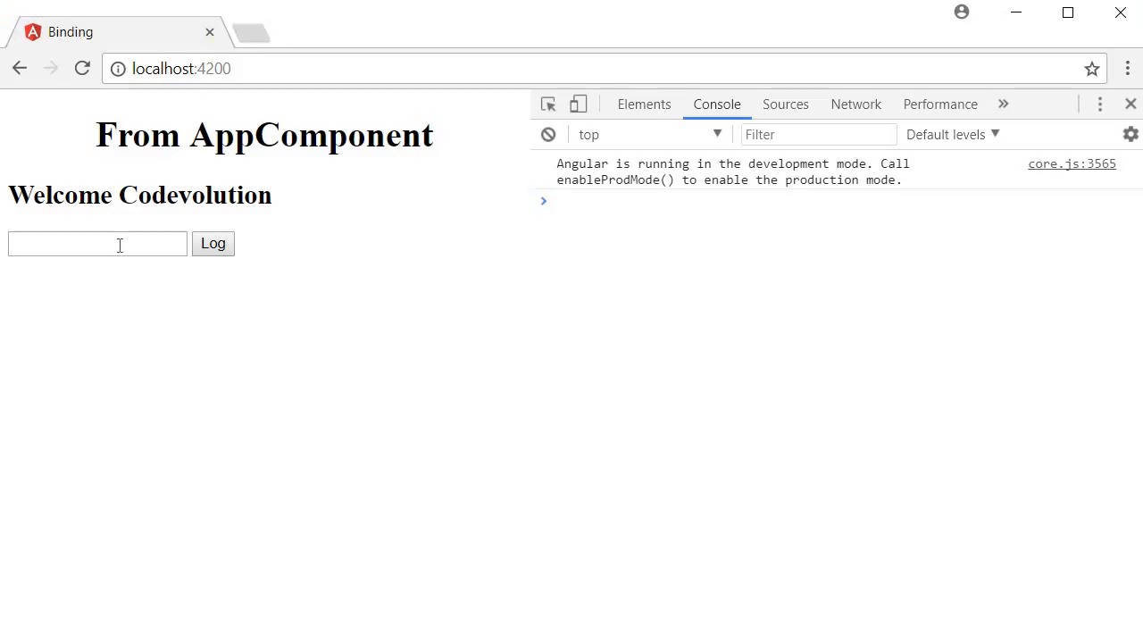
# Type 'Vishwas' into the page's input, click Log, and check the name in the console
pyautogui.write('Vish')
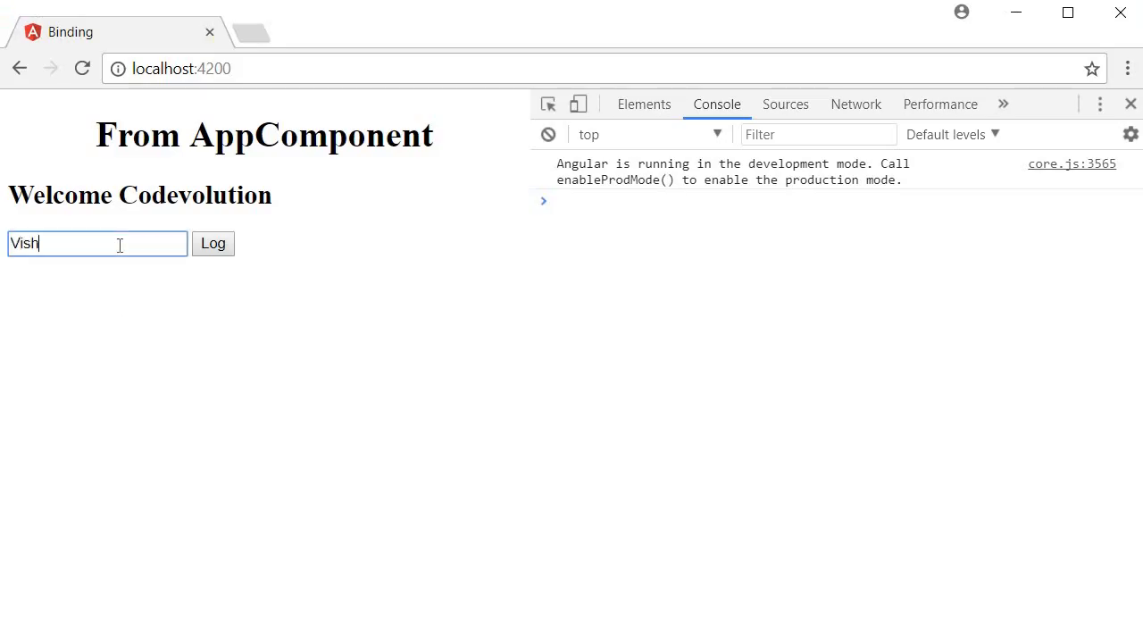
pyautogui.write('was')
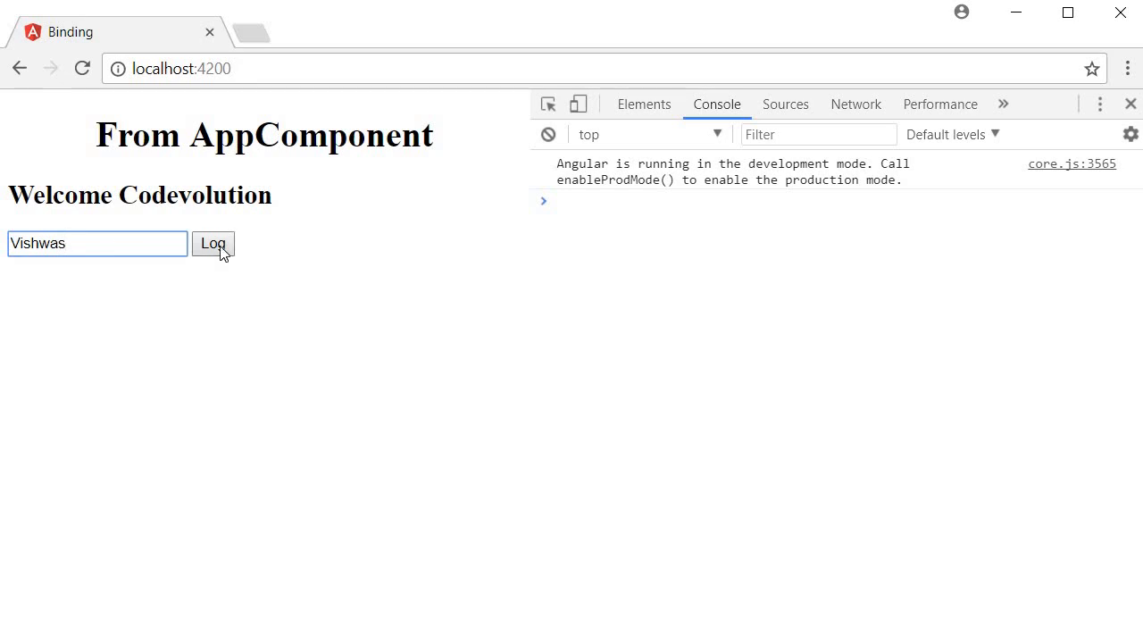
pyautogui.click(213, 243)
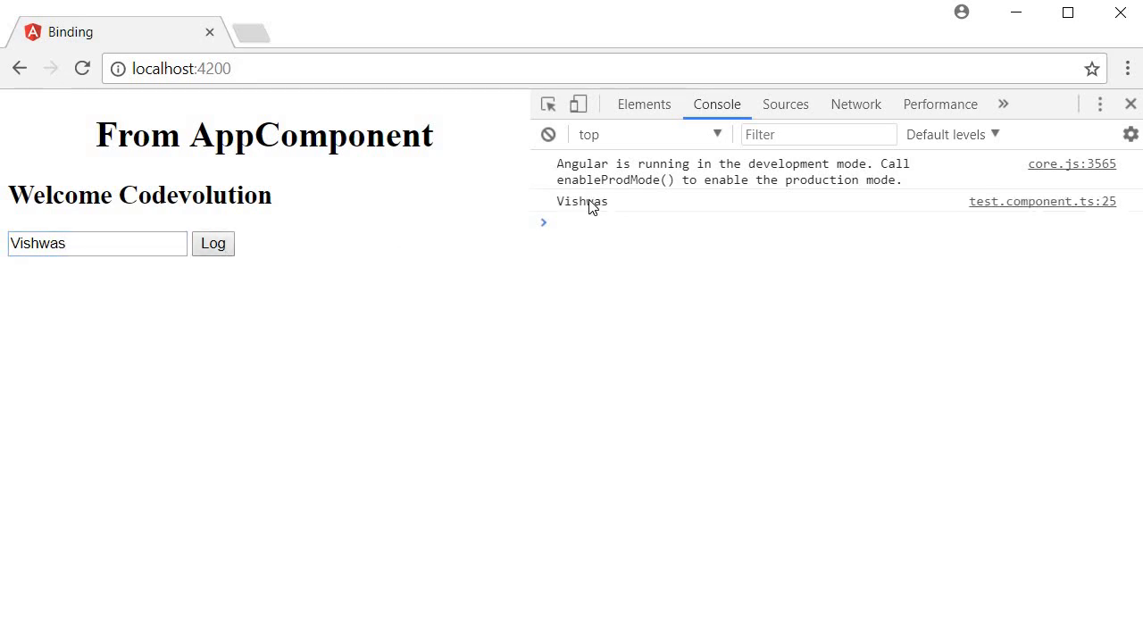
pyautogui.doubleClick(582, 201)
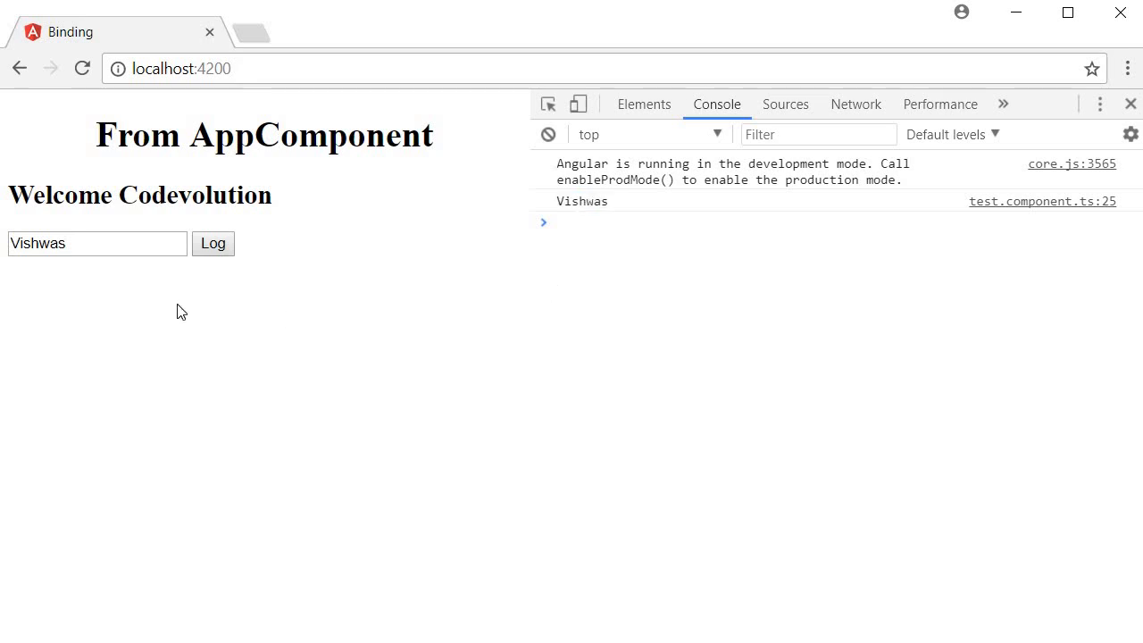
pyautogui.click(97, 243)
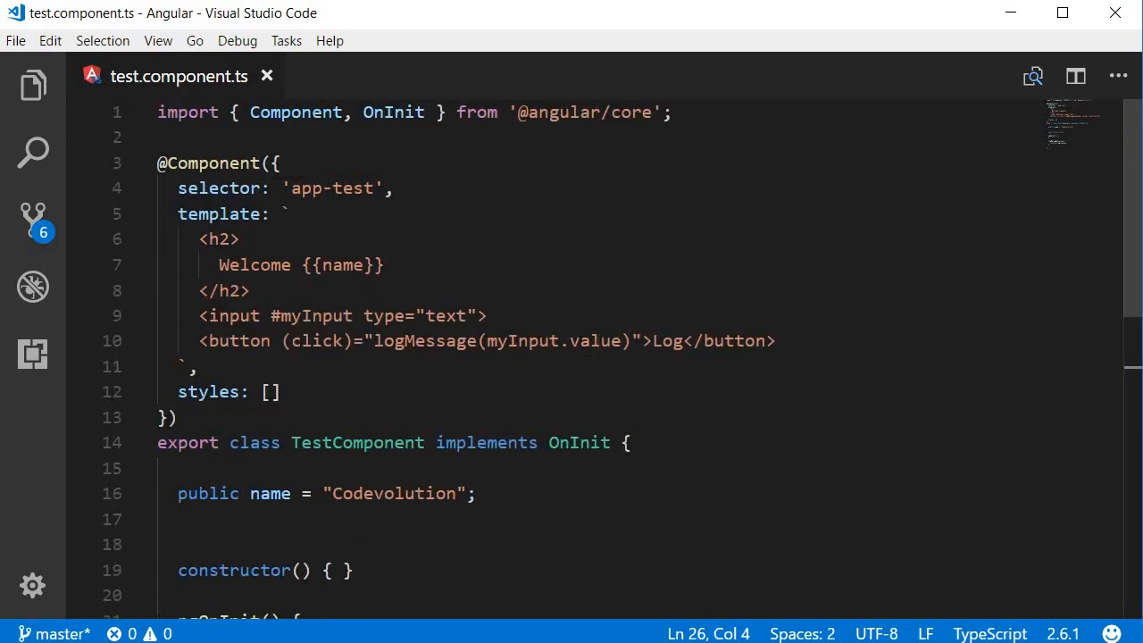
# Delete .value so the button calls logMessage(myInput)
pyautogui.doubleClick(595, 341)
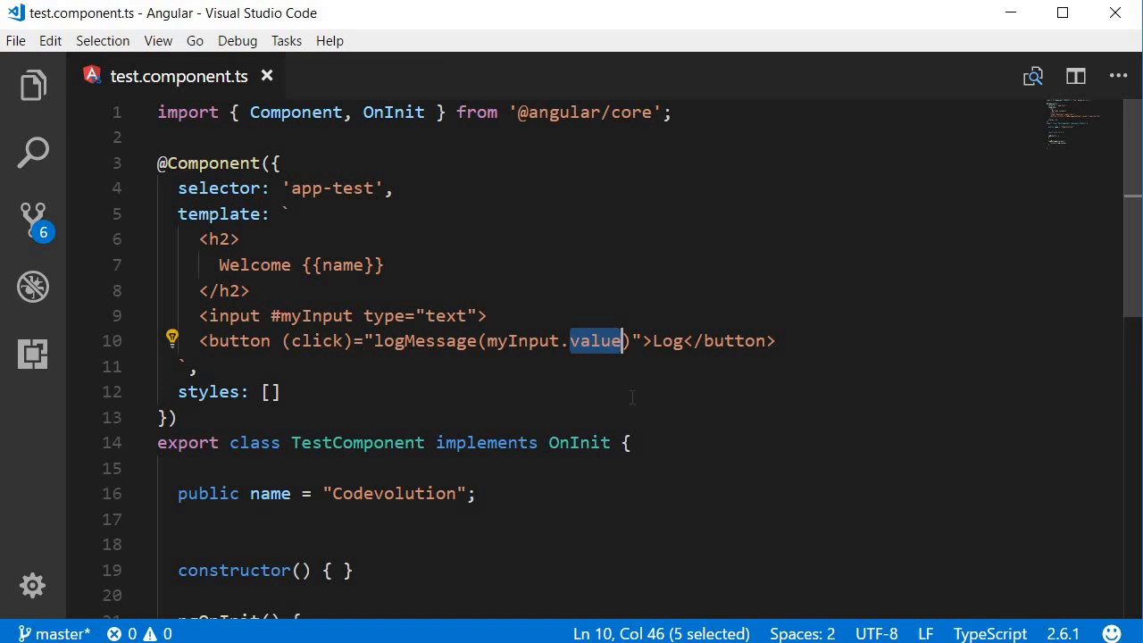
pyautogui.press('Delete')
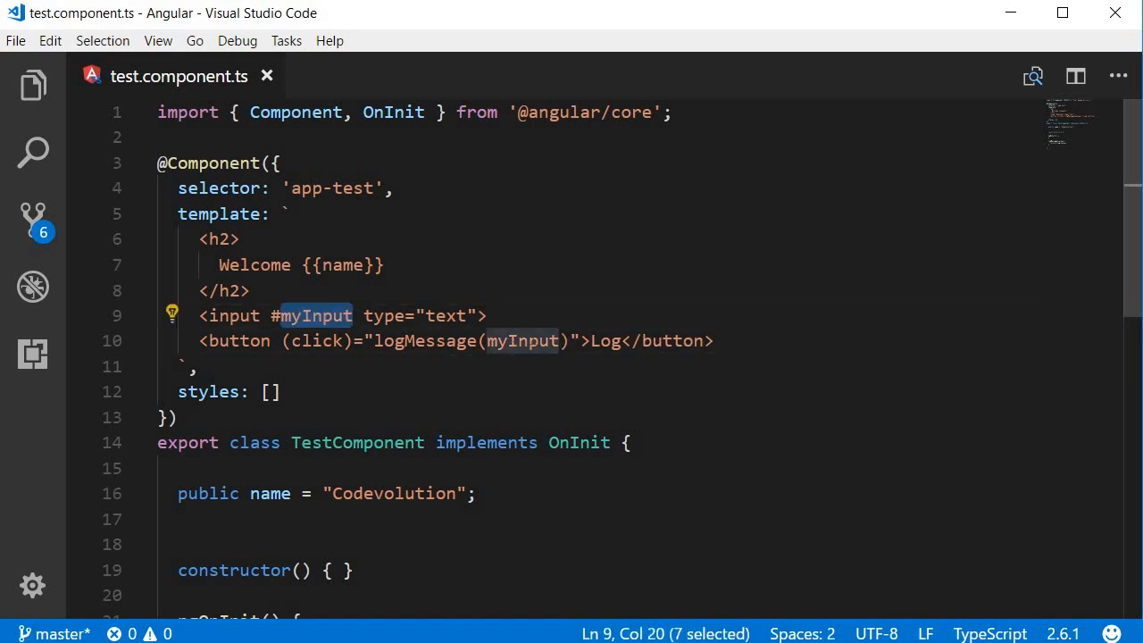
pyautogui.scroll(-3)
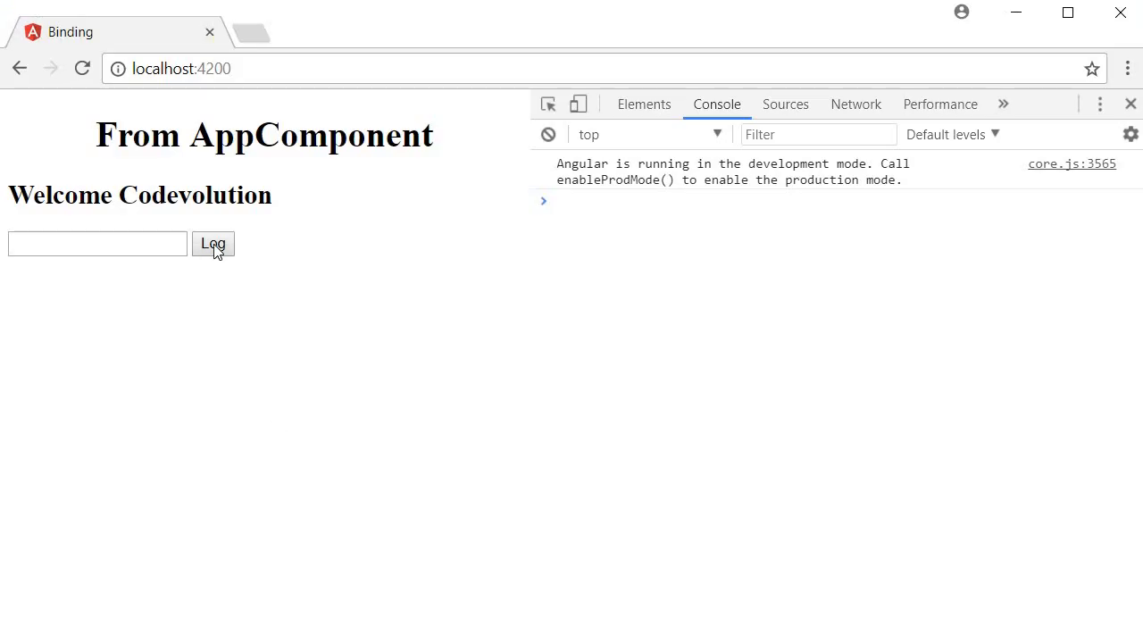
# Click Log to print the <input type="text"> element to the console
pyautogui.click(212, 242)
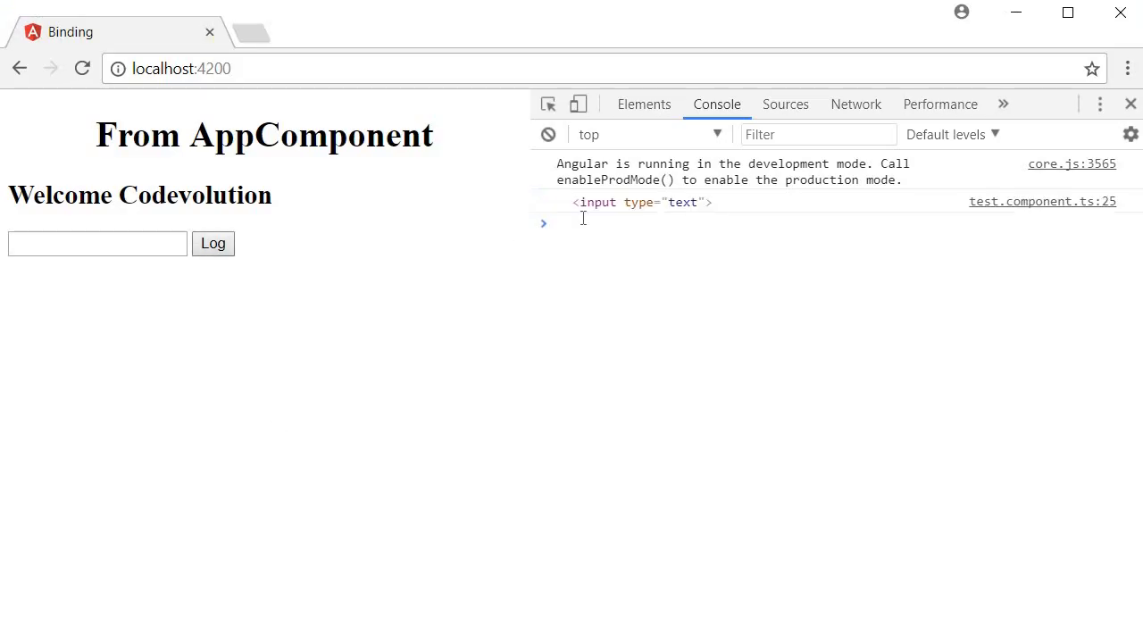